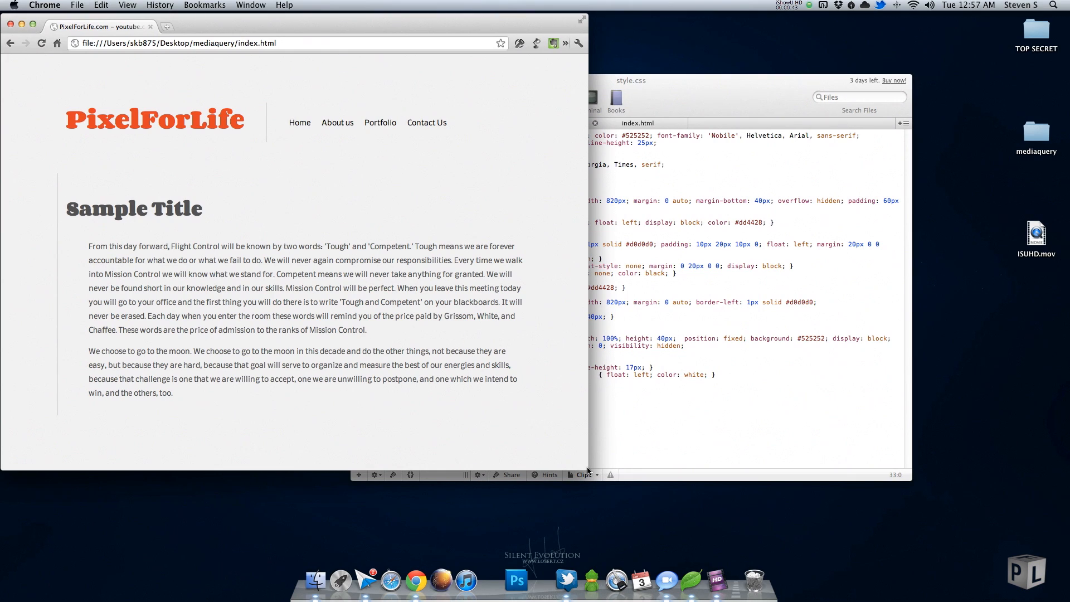
pyautogui.moveTo(693, 436)
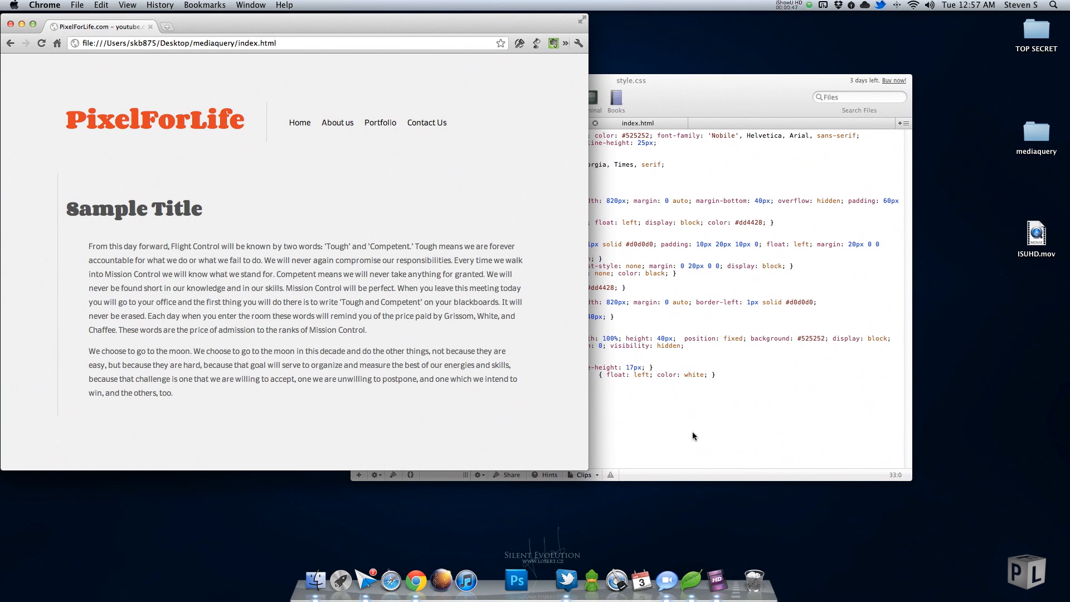
pyautogui.moveTo(555, 384)
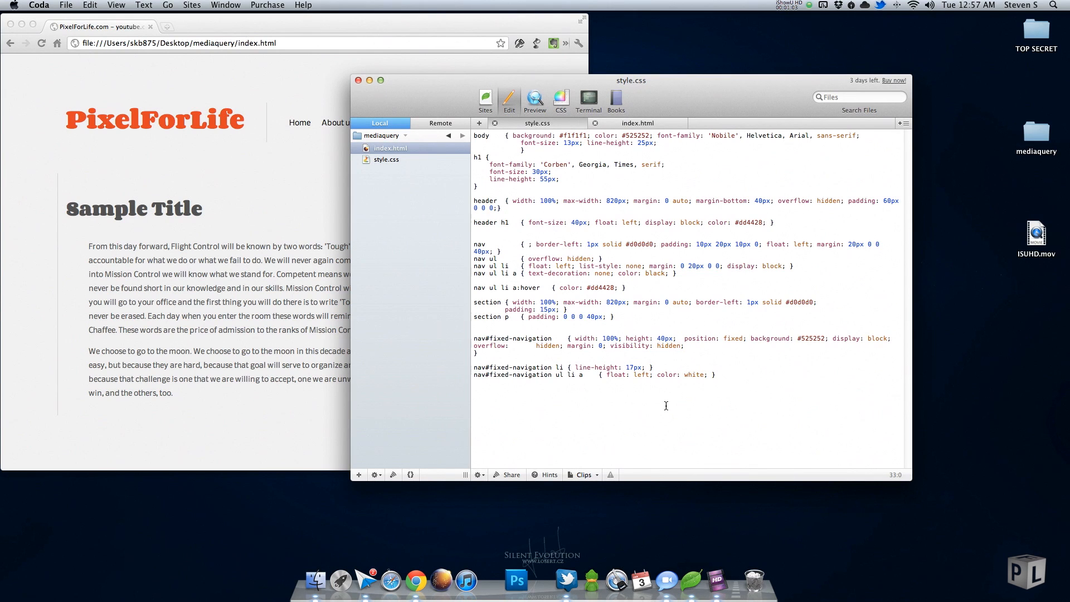
pyautogui.click(474, 389)
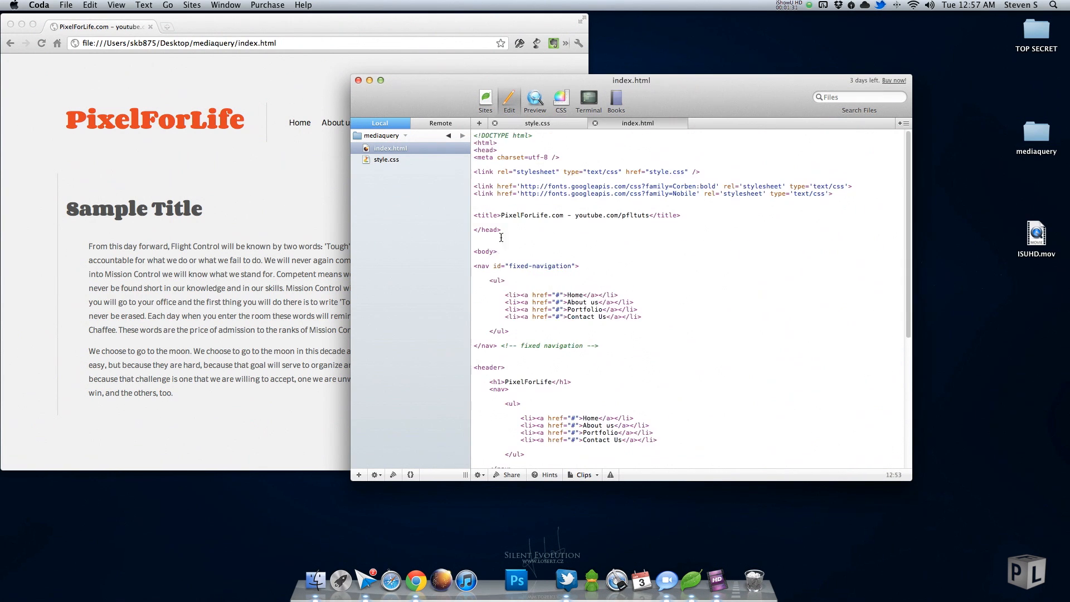
pyautogui.write('<st')
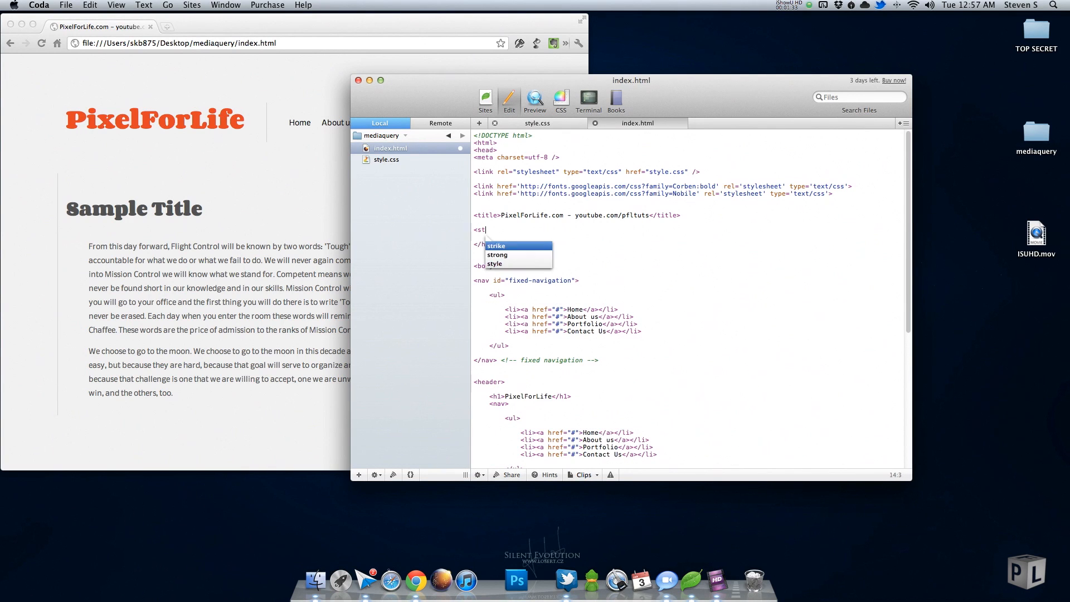
pyautogui.write('yle')
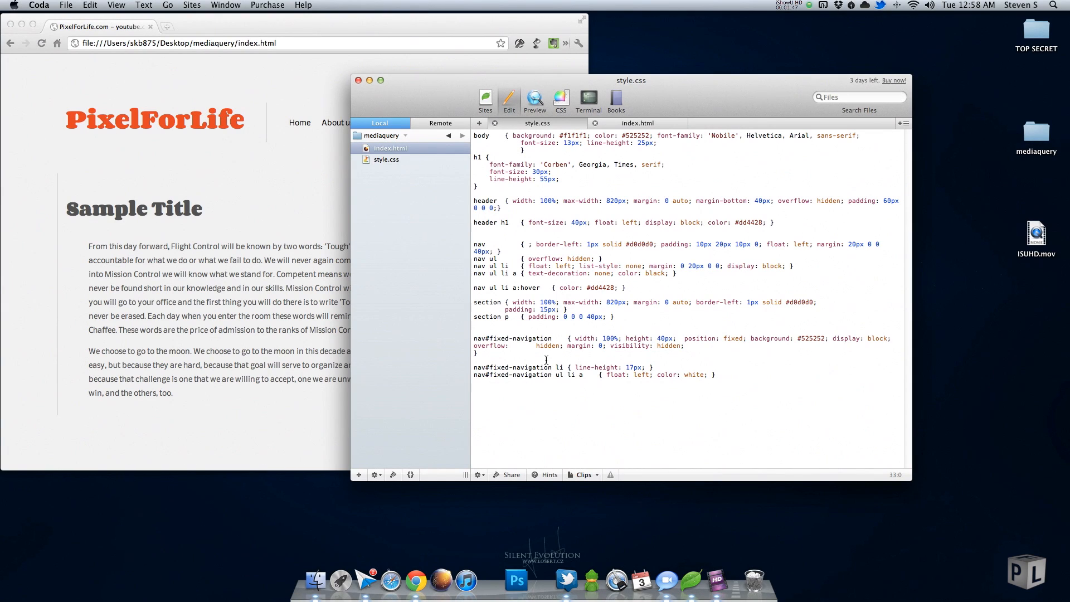
pyautogui.write('@')
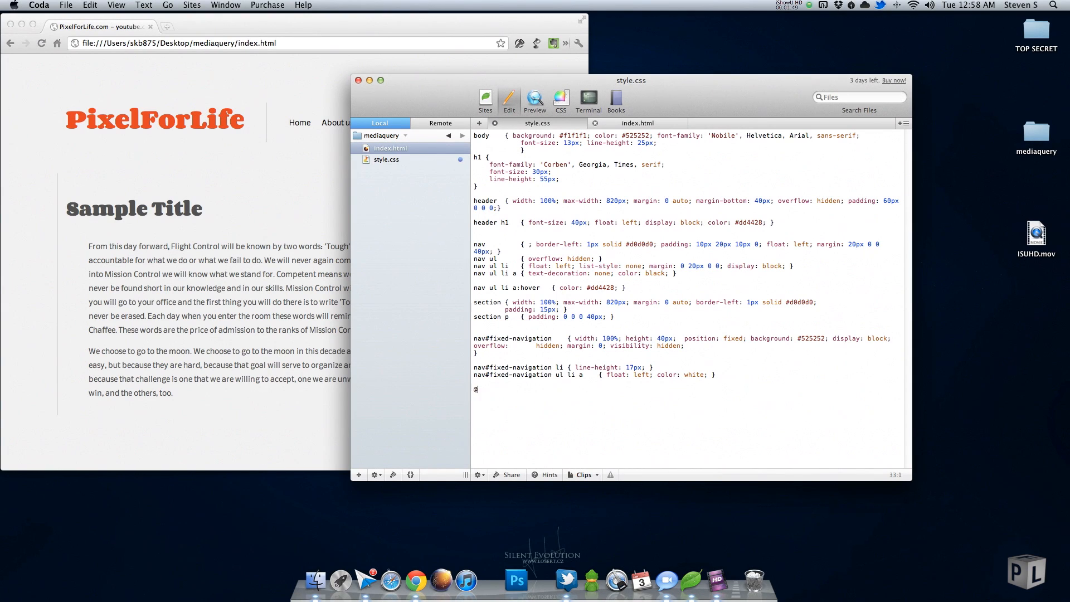
pyautogui.write('media')
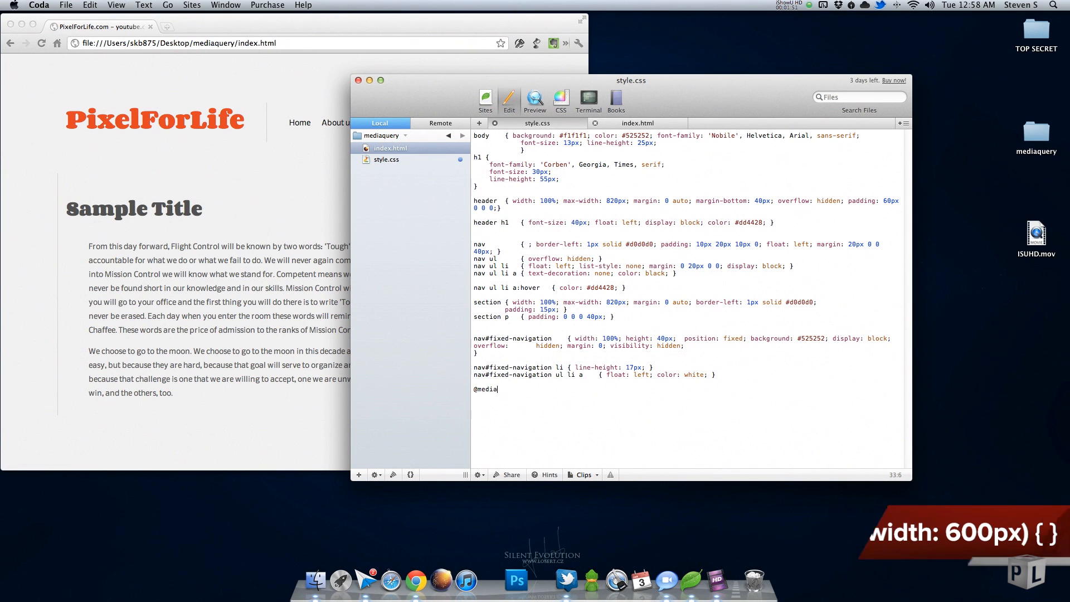
pyautogui.write('screen')
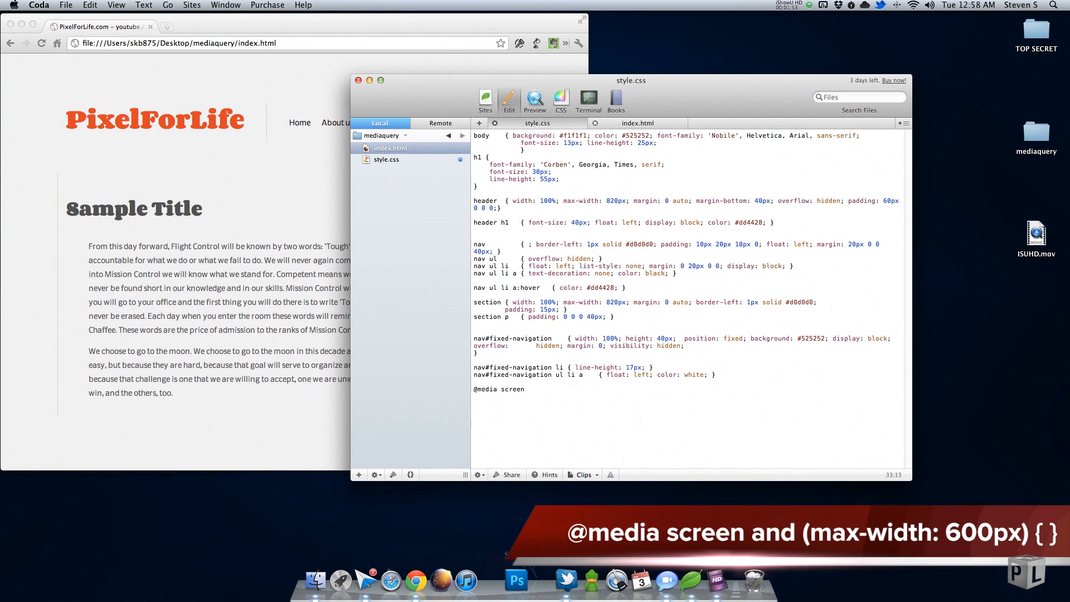
pyautogui.write('and (max-')
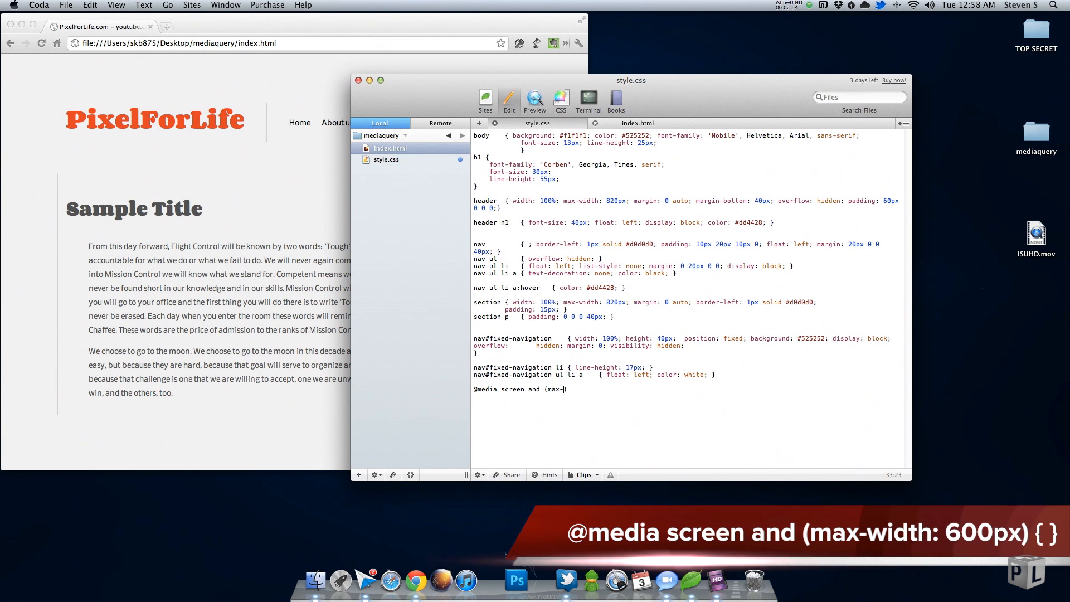
pyautogui.write('width:')
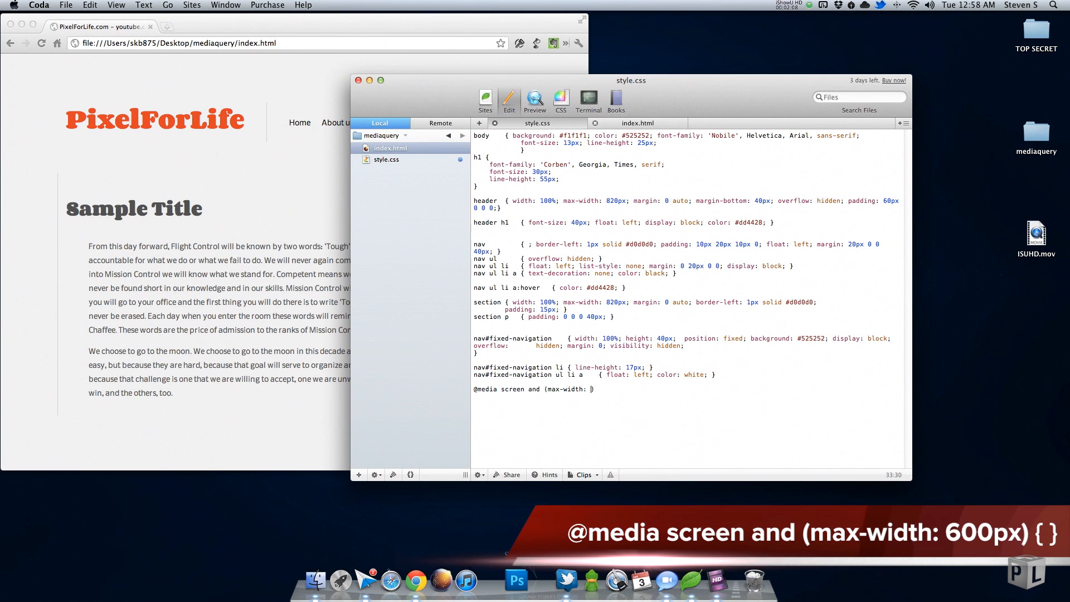
pyautogui.write('600px)    {')
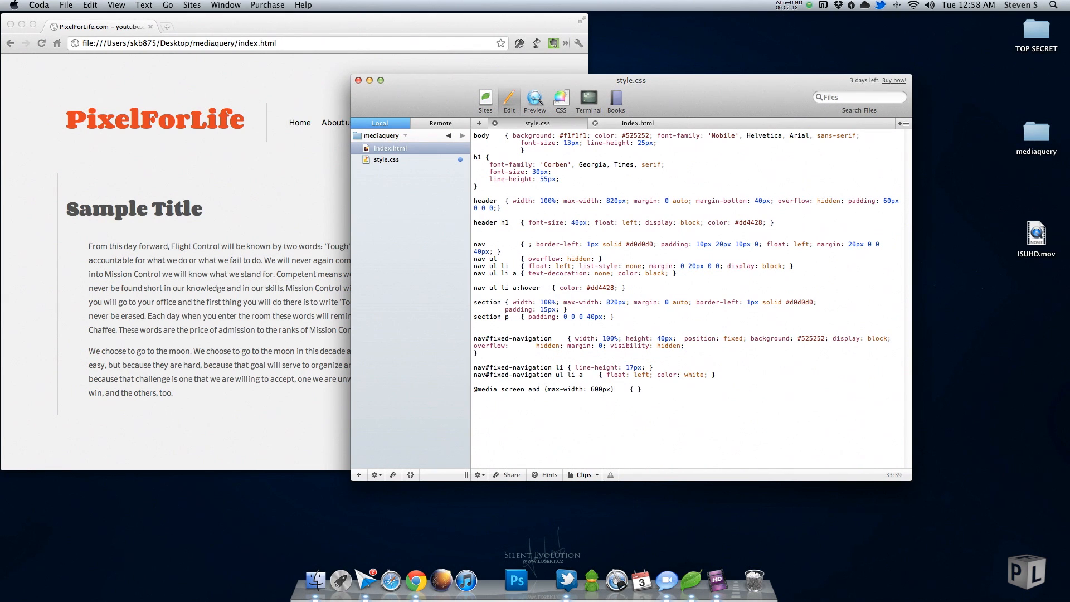
pyautogui.press('enter')
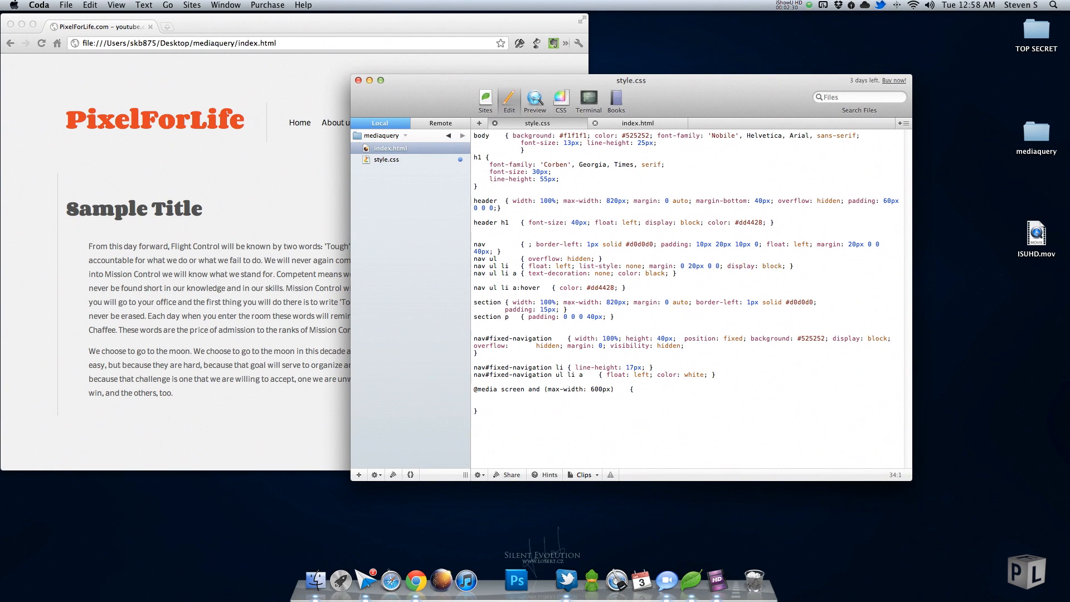
pyautogui.press('enter')
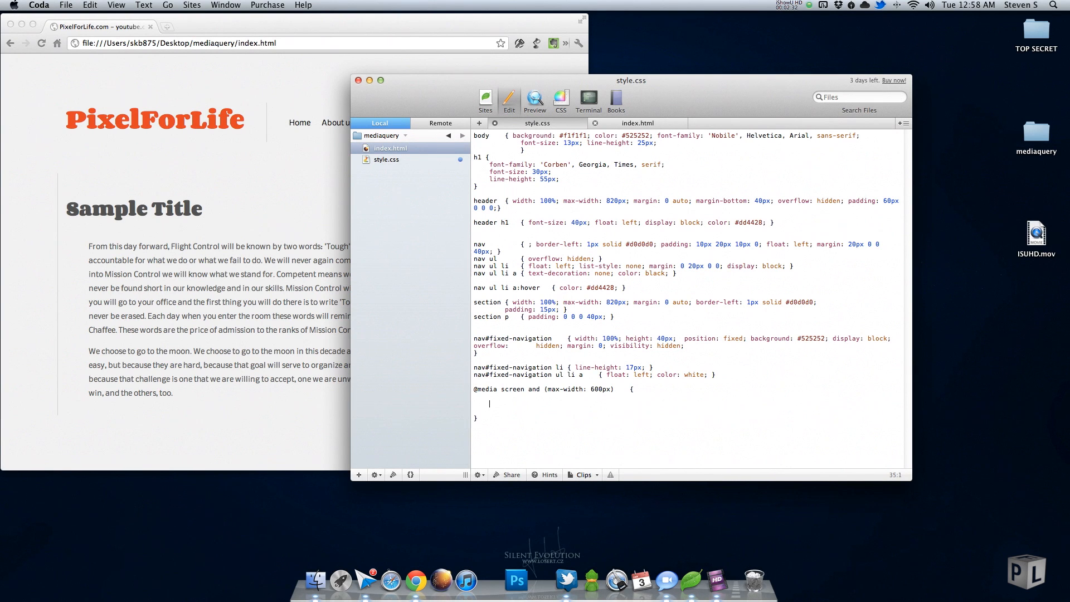
# - Inside the media query, make #fixed-nav visibility visible
pyautogui.write('nav')
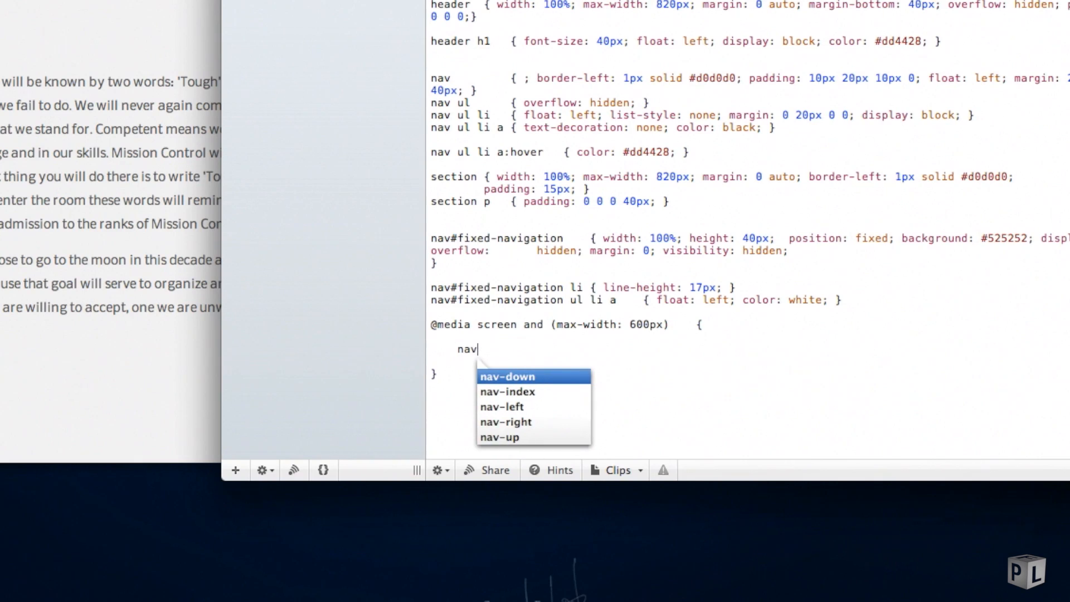
pyautogui.write('#fixed-navigation    {')
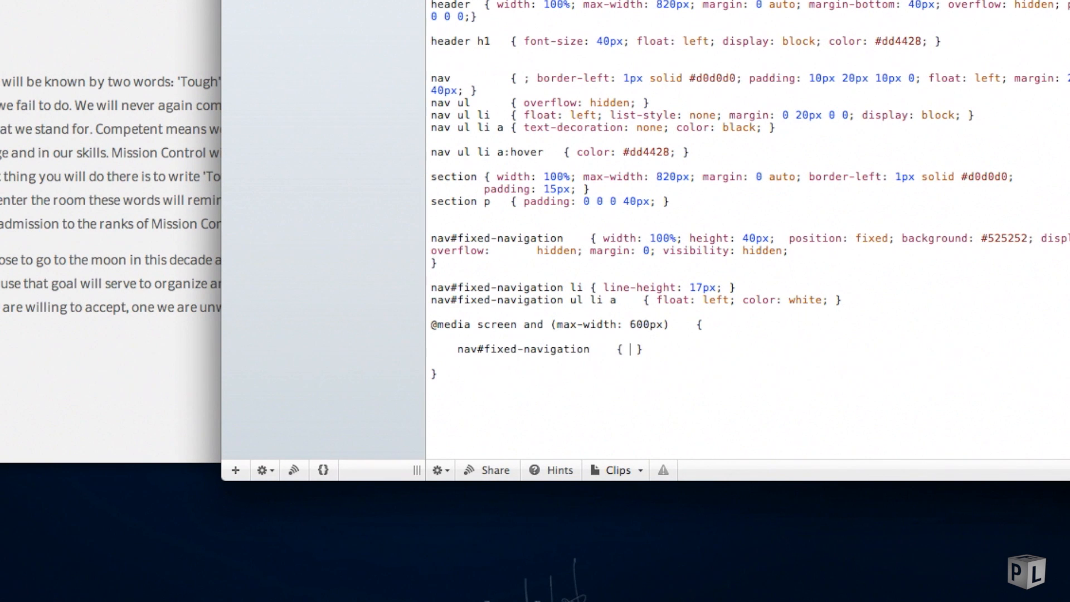
pyautogui.write('visibility:')
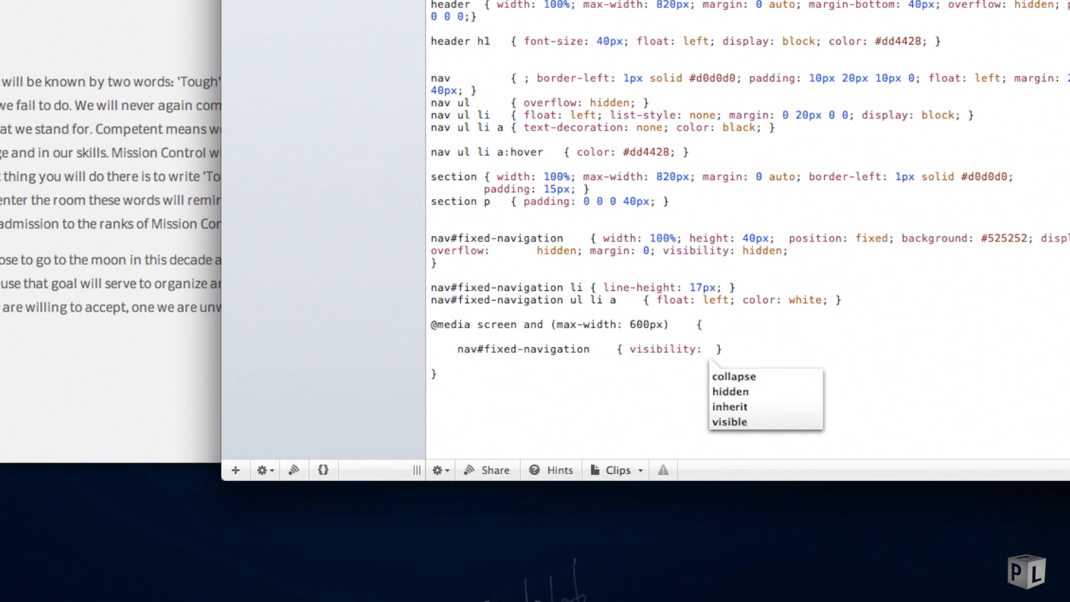
pyautogui.click(729, 422)
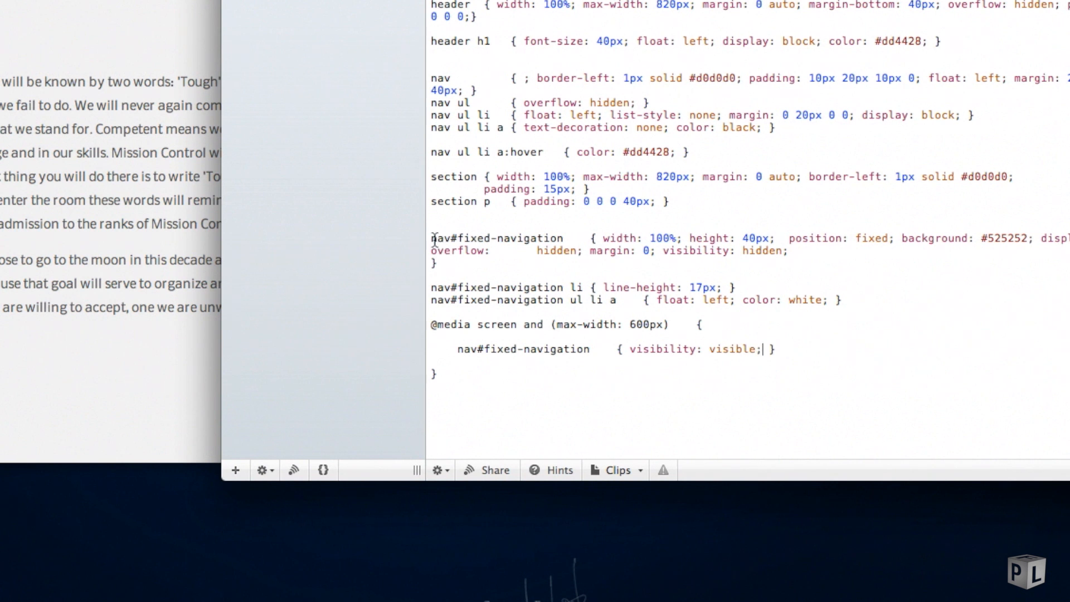
# - Add a 'header nav' rule with visibility hidden
pyautogui.doubleClick(496, 238)
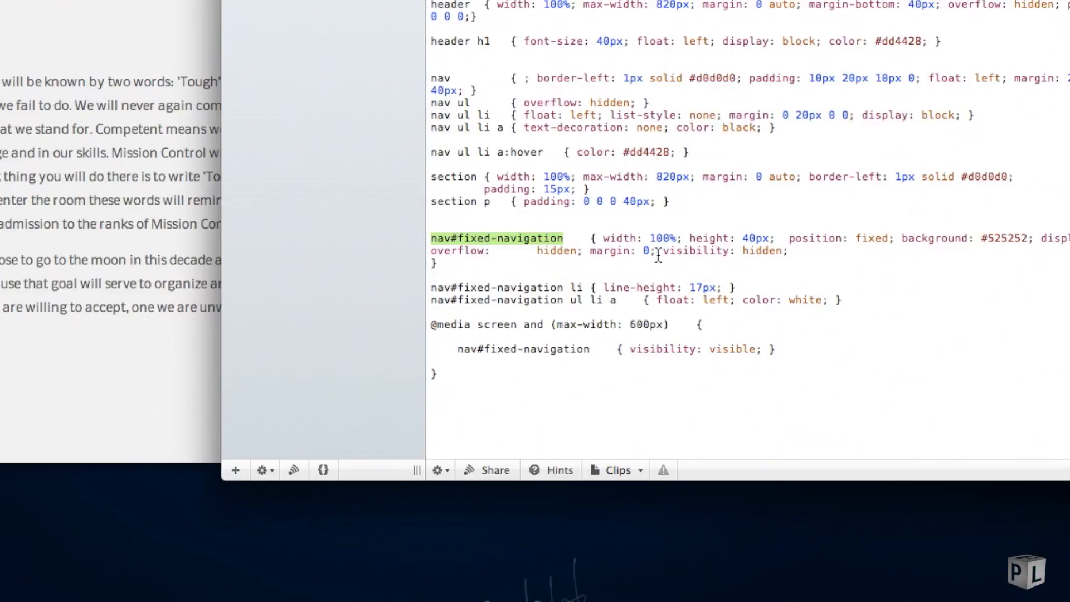
pyautogui.doubleClick(723, 250)
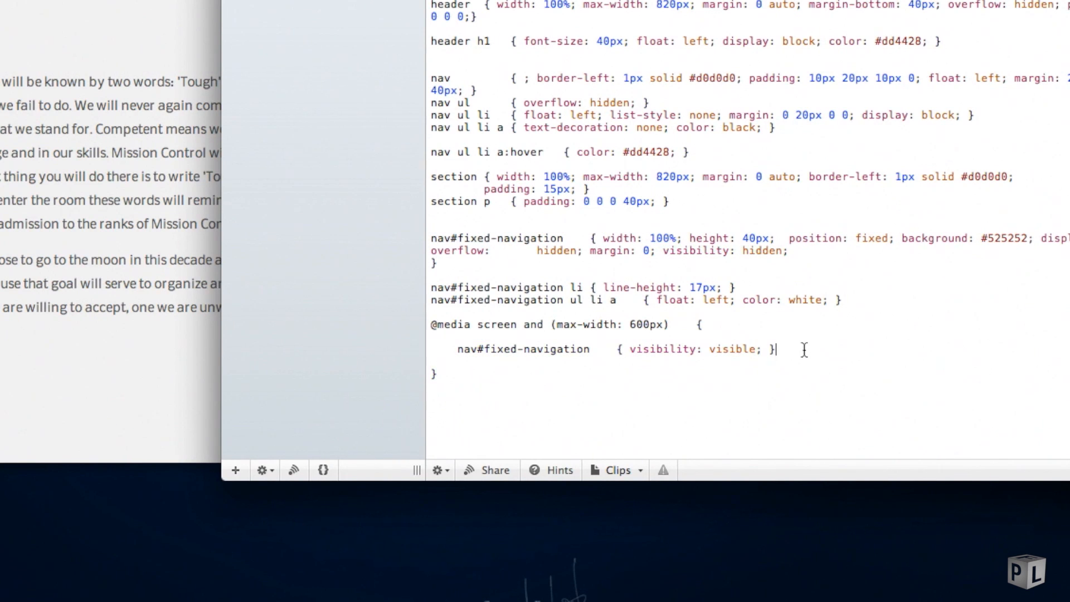
pyautogui.write('header nav')
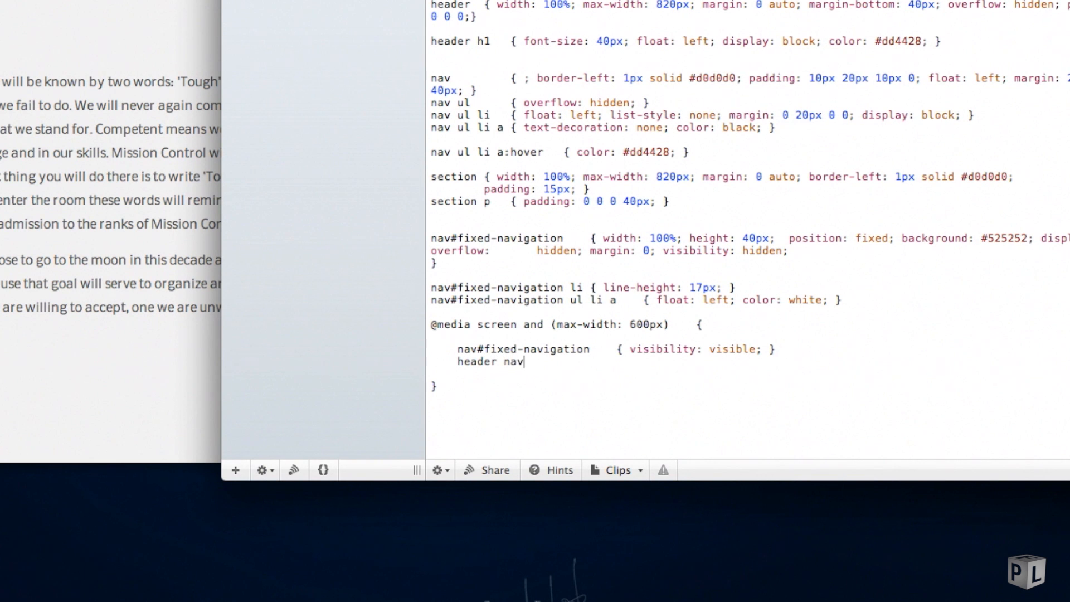
pyautogui.write('{ }')
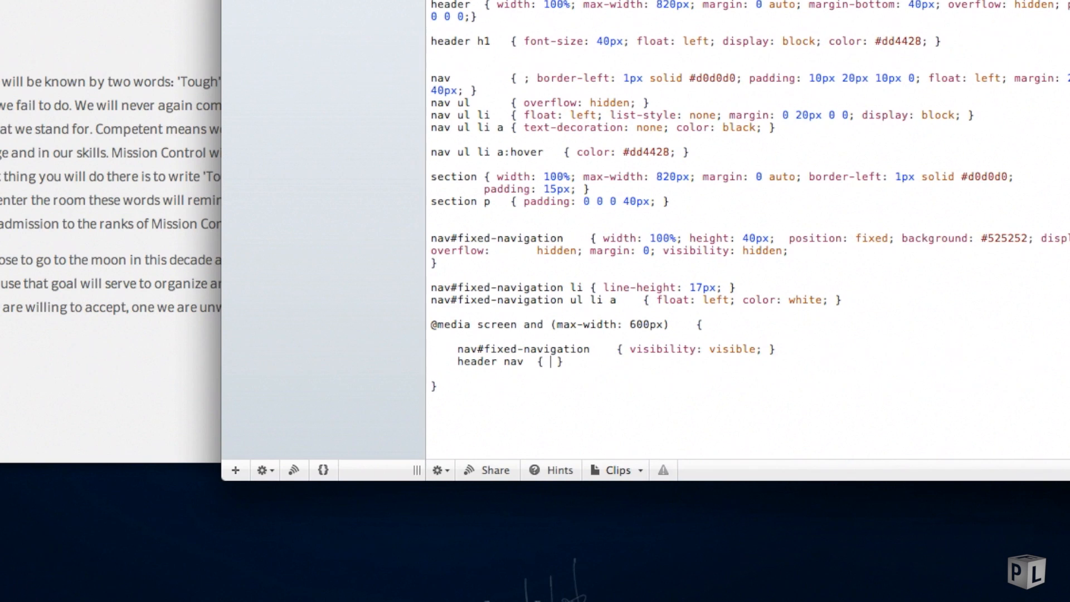
pyautogui.write('visibility:')
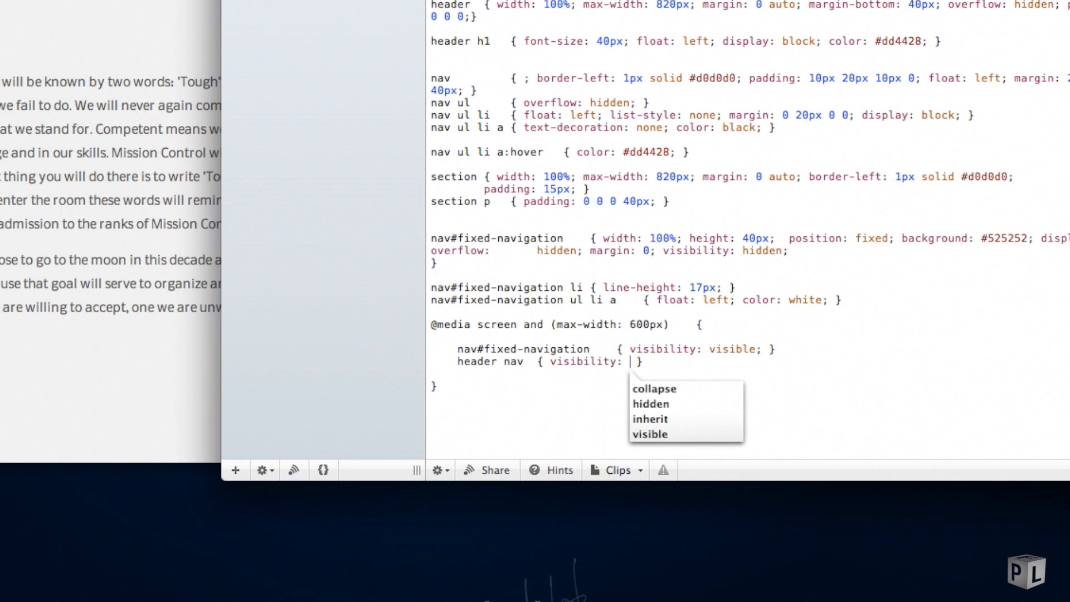
pyautogui.click(650, 403)
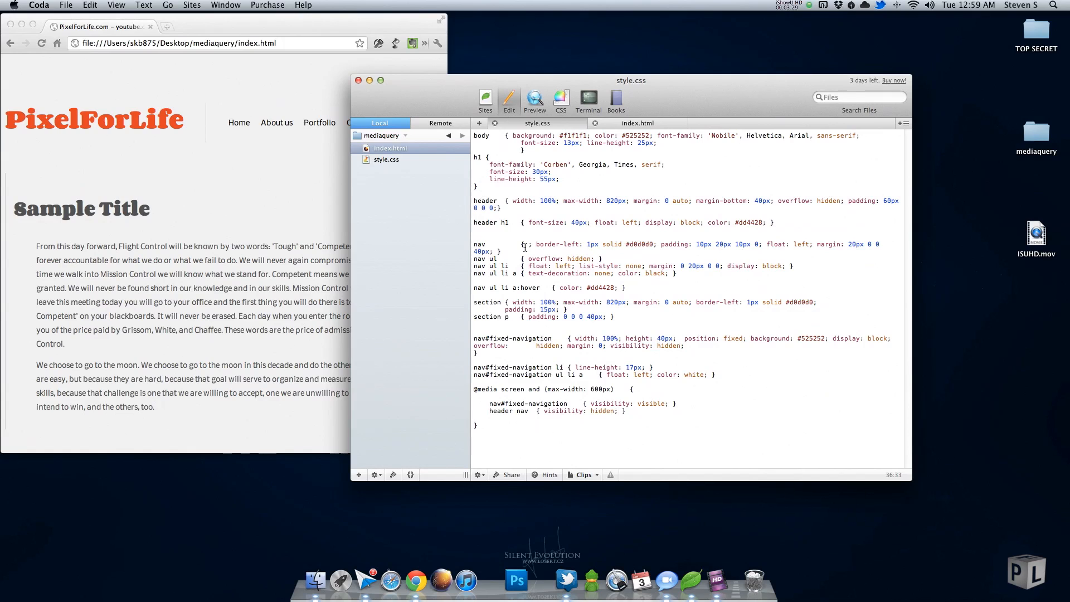
pyautogui.doubleClick(602, 388)
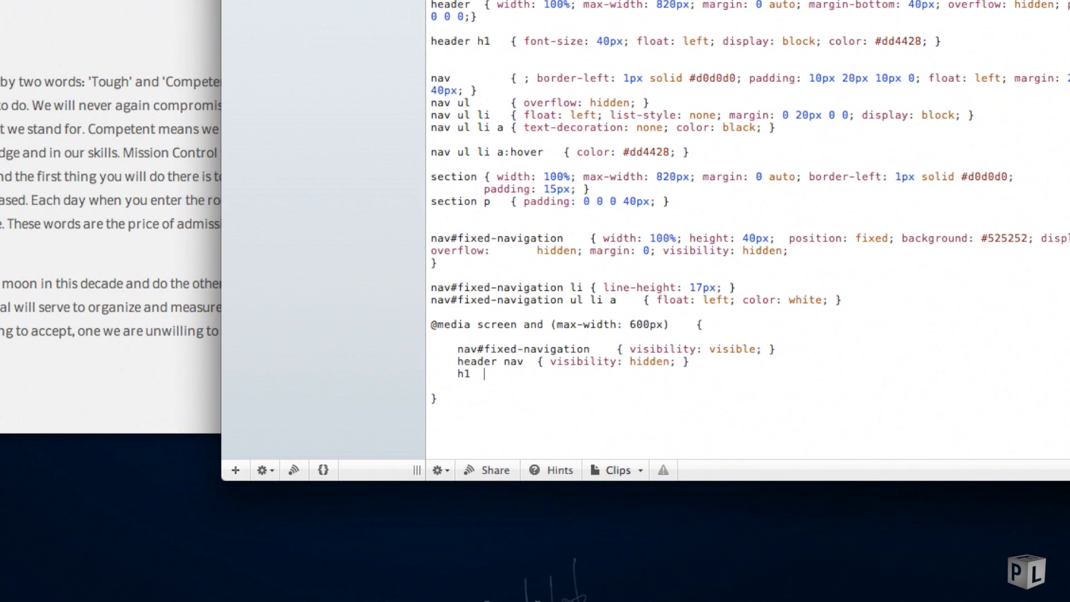
# - Add an h1 rule with color #dd4428, copied from the header h1 rule
pyautogui.write('{ }')
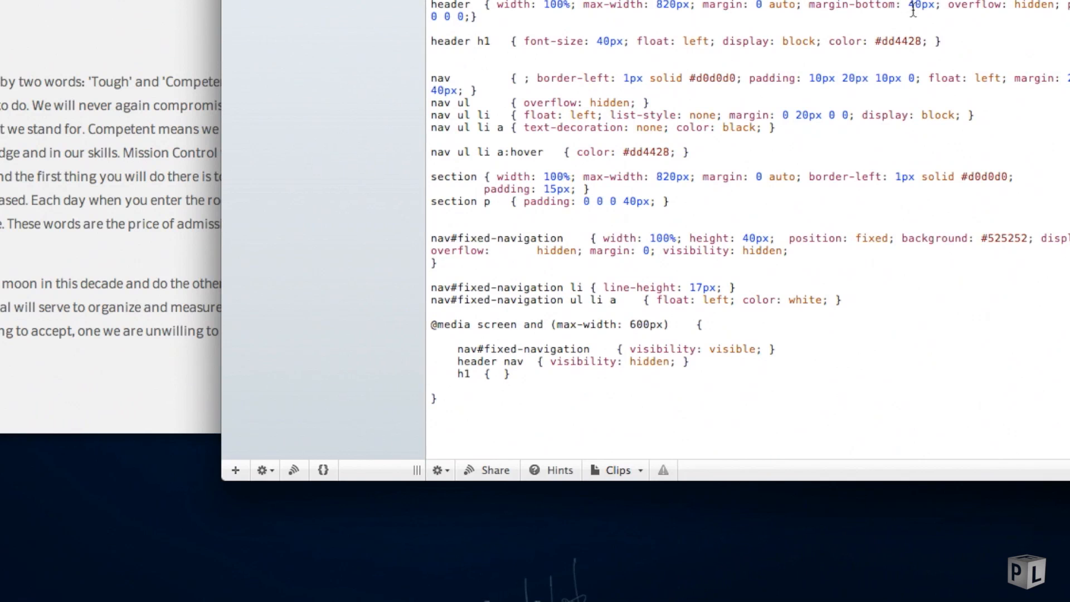
pyautogui.doubleClick(900, 41)
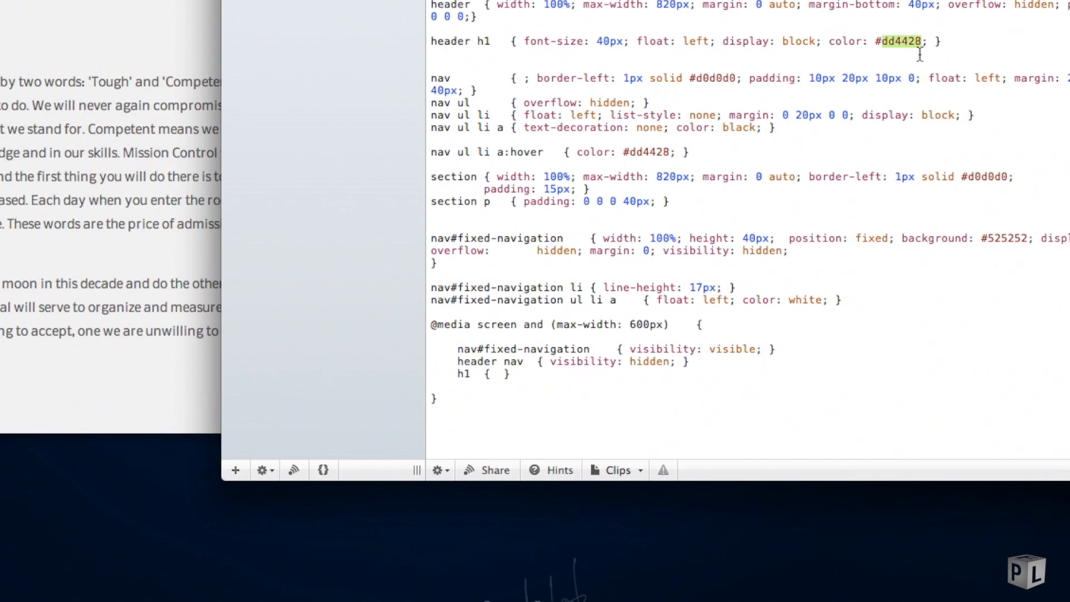
pyautogui.click(486, 373)
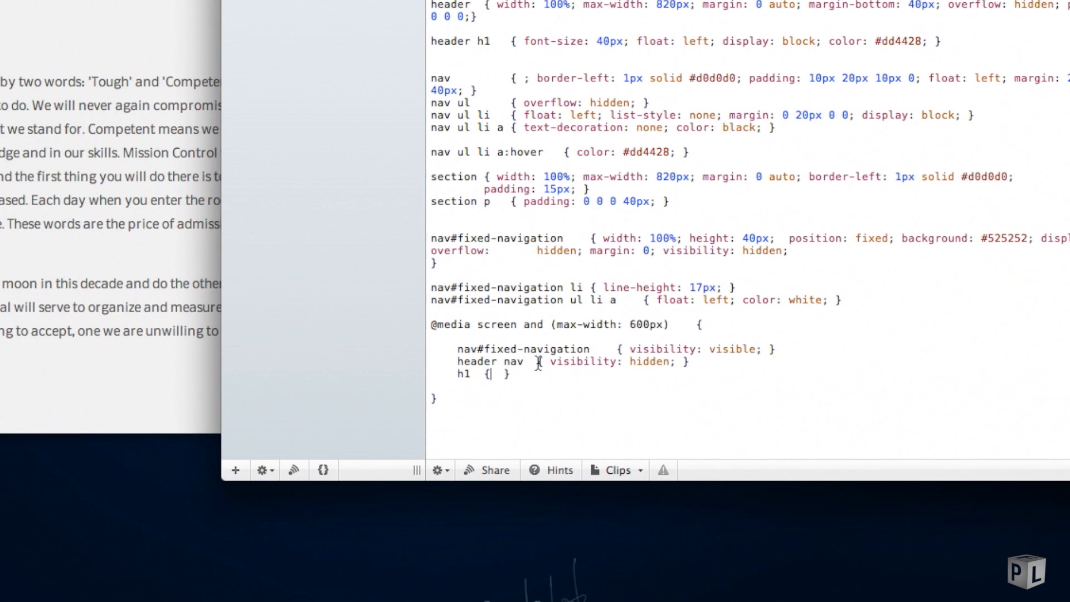
pyautogui.write('color: #')
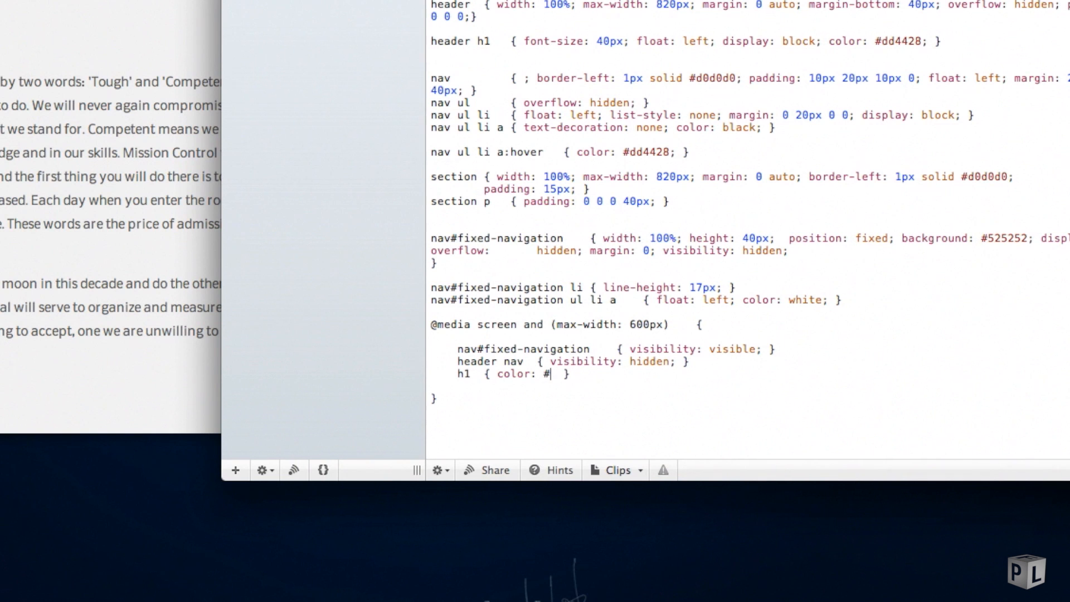
pyautogui.write('dd4428;')
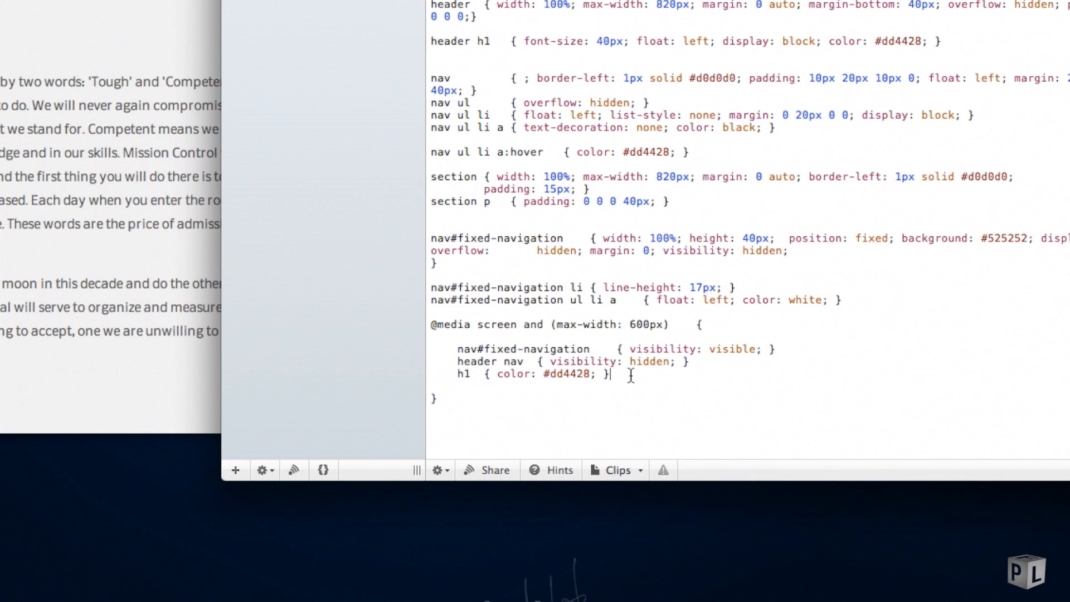
# - Add a body rule with background #666 and color #ccc
pyautogui.write('bodt')
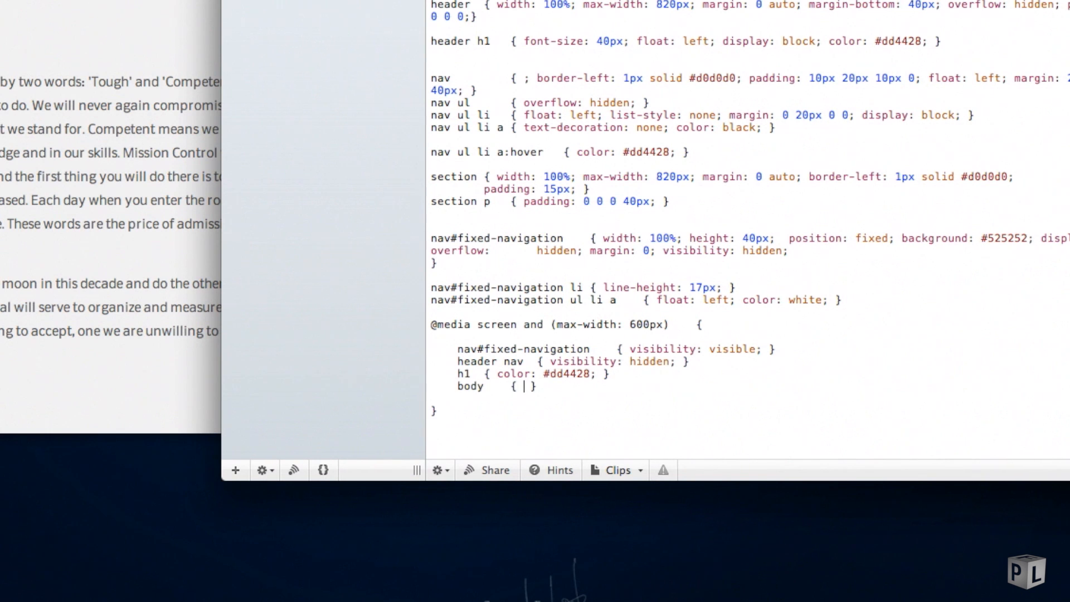
pyautogui.write('background: #')
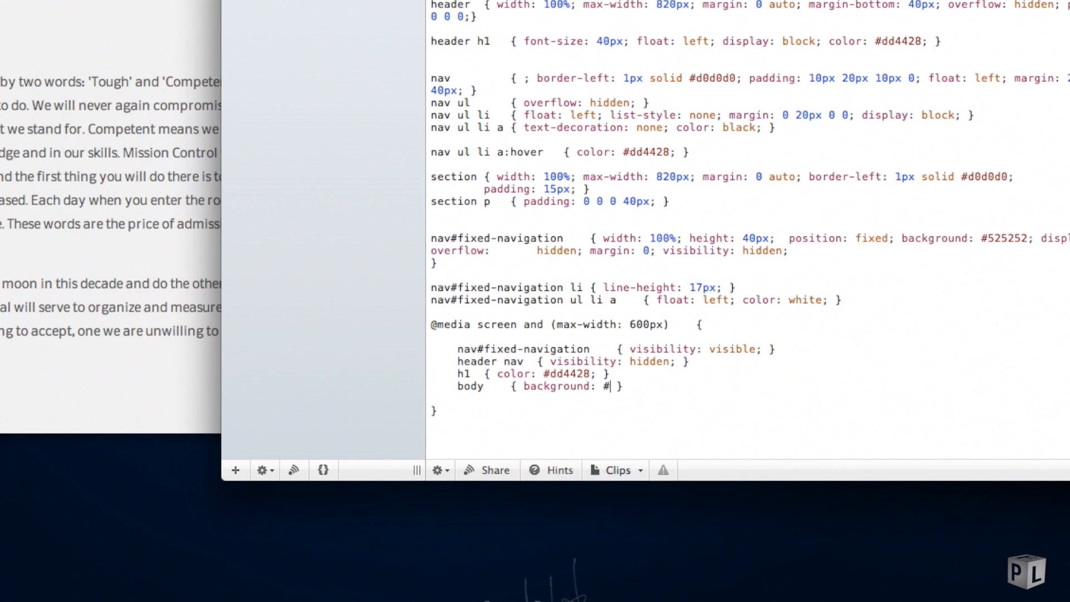
pyautogui.write('666;')
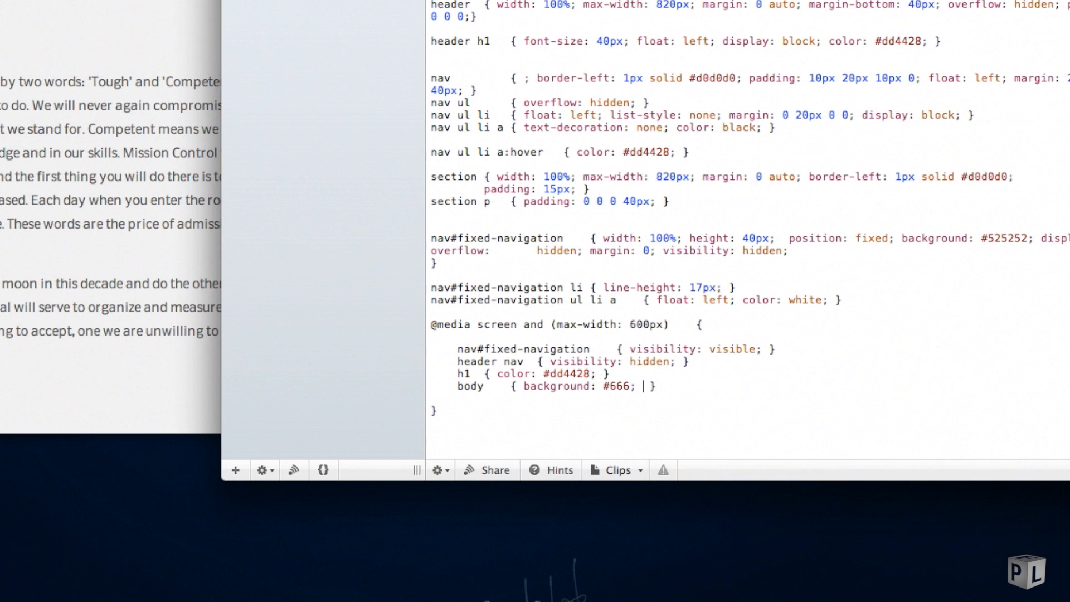
pyautogui.write('color:')
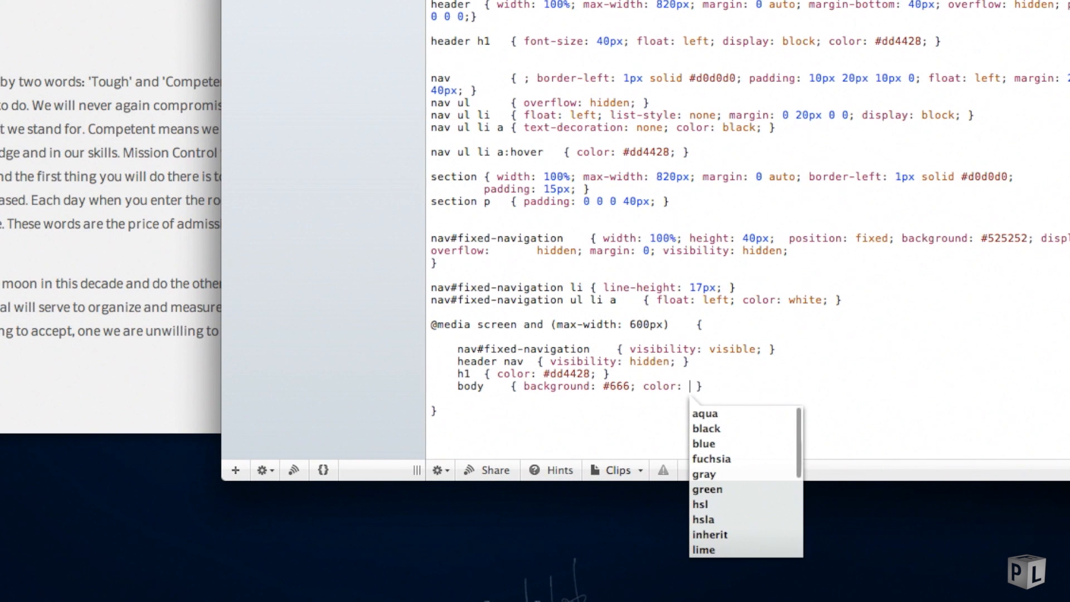
pyautogui.write('#ccc;')
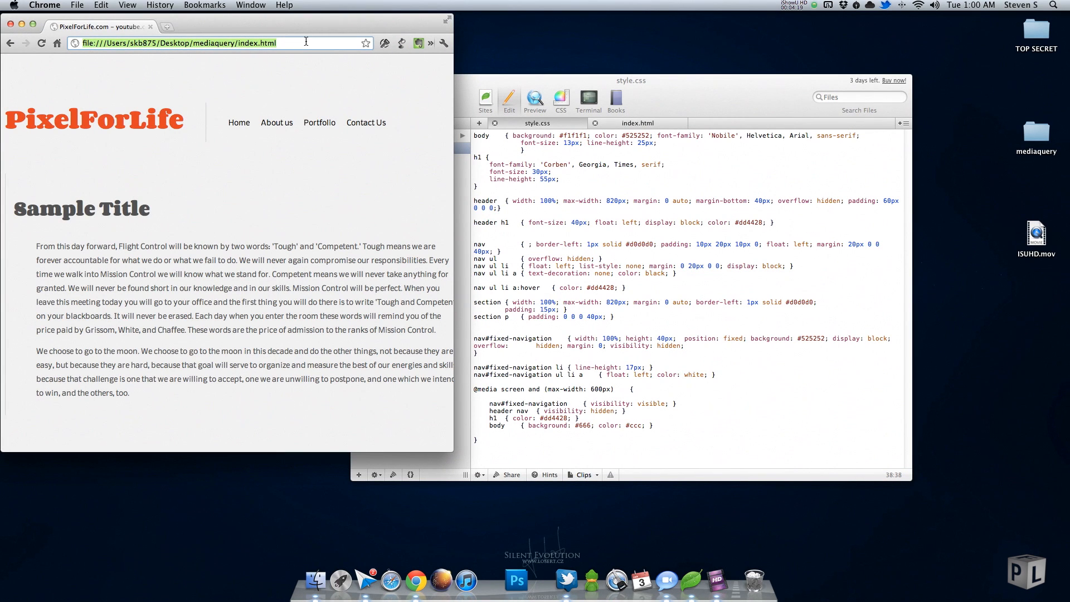
# - Load skbcg.theclient.info in Chrome's address bar
pyautogui.write('skbcg.theclient.info')
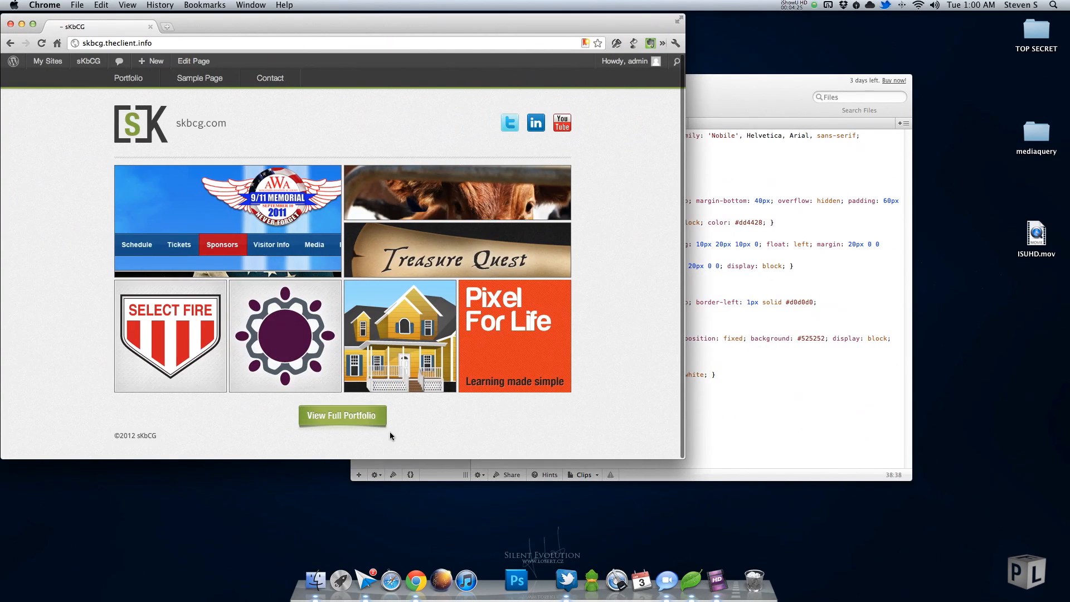
# - Open 'View Full Portfolio' and drag the window corner left to narrow it
pyautogui.click(342, 416)
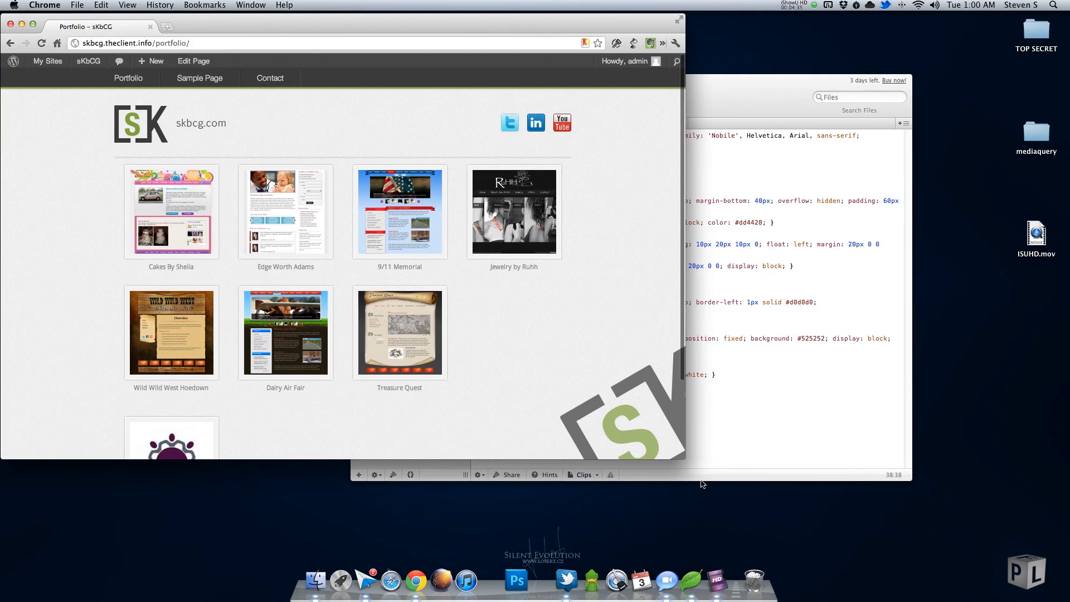
pyautogui.moveTo(686, 468)
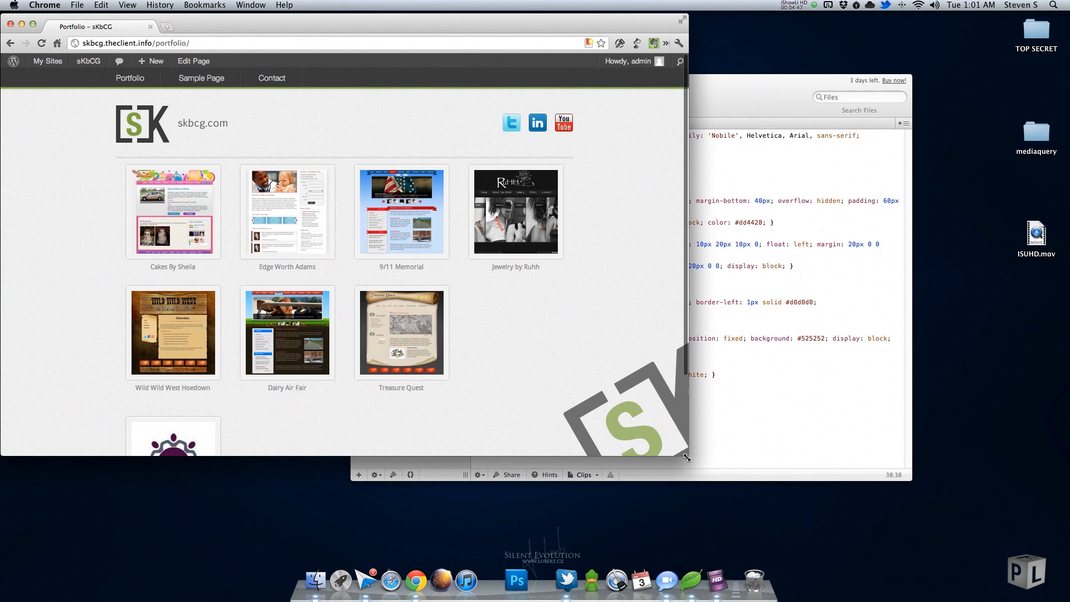
pyautogui.moveTo(687, 457); pyautogui.dragTo(641, 452)
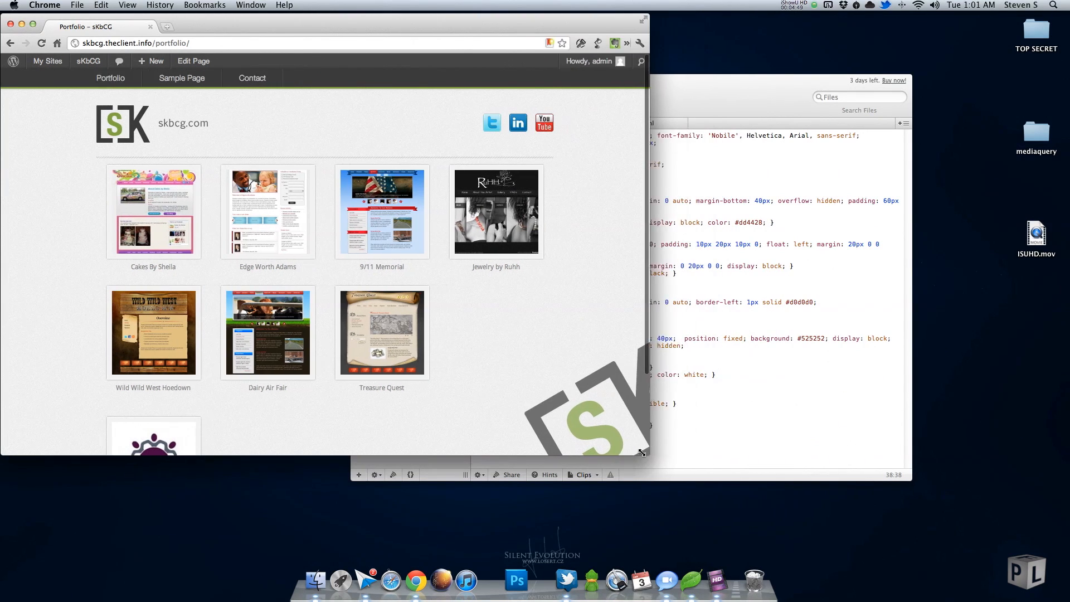